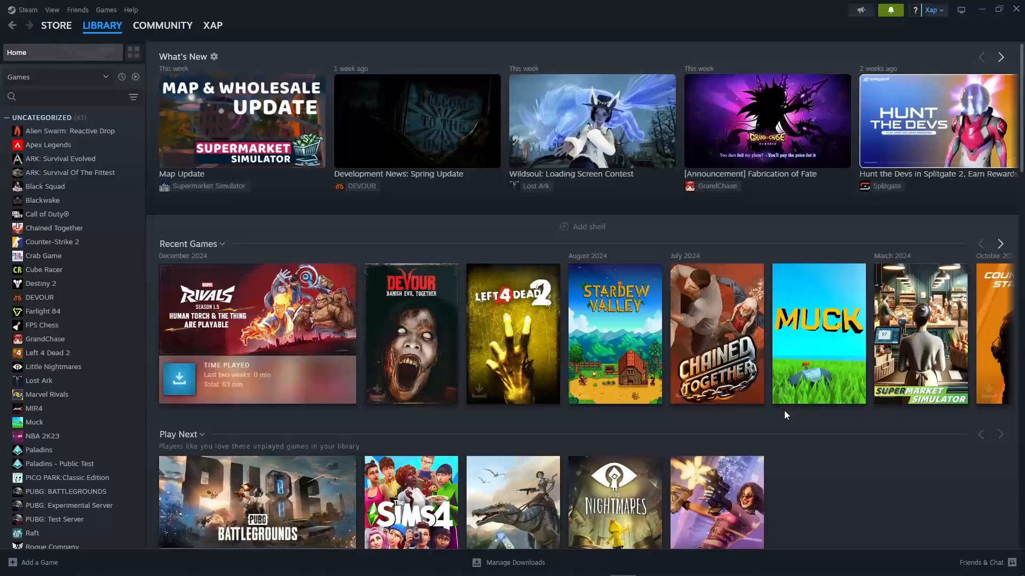
mouse_move(527, 211)
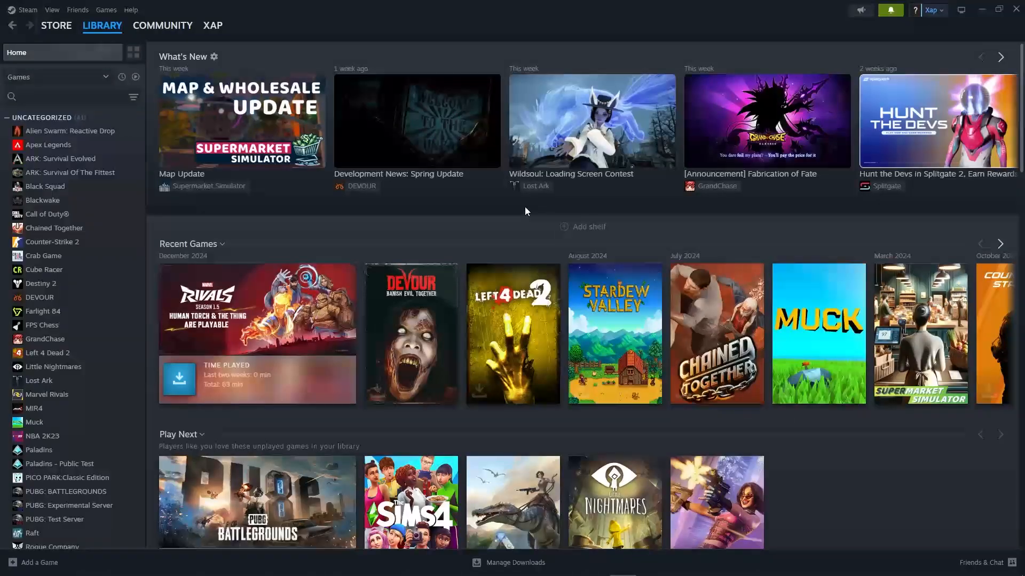
Open the COMMUNITY menu to list Discussions, Workshop, Market and Broadcasts
click(163, 25)
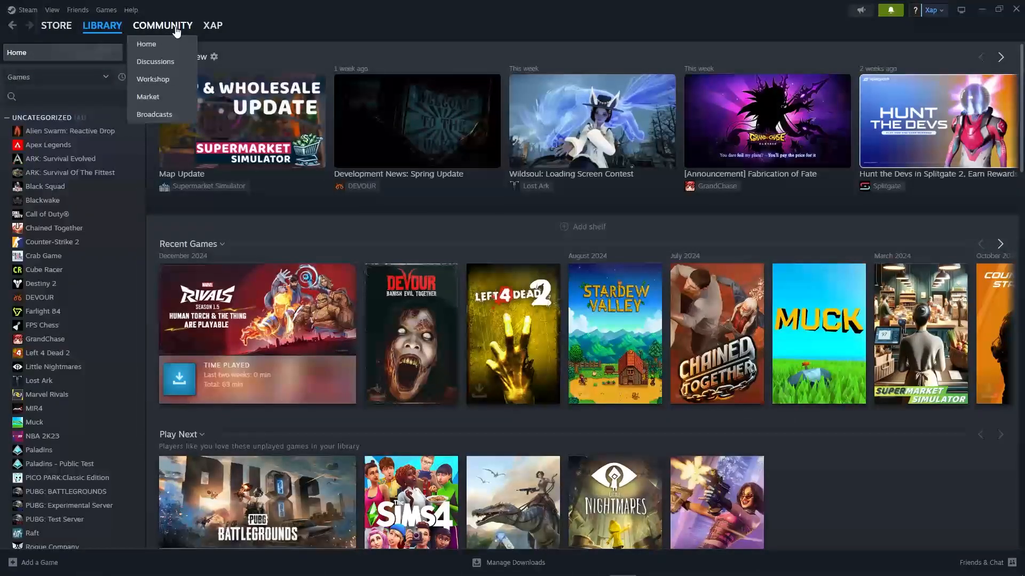
mouse_move(184, 31)
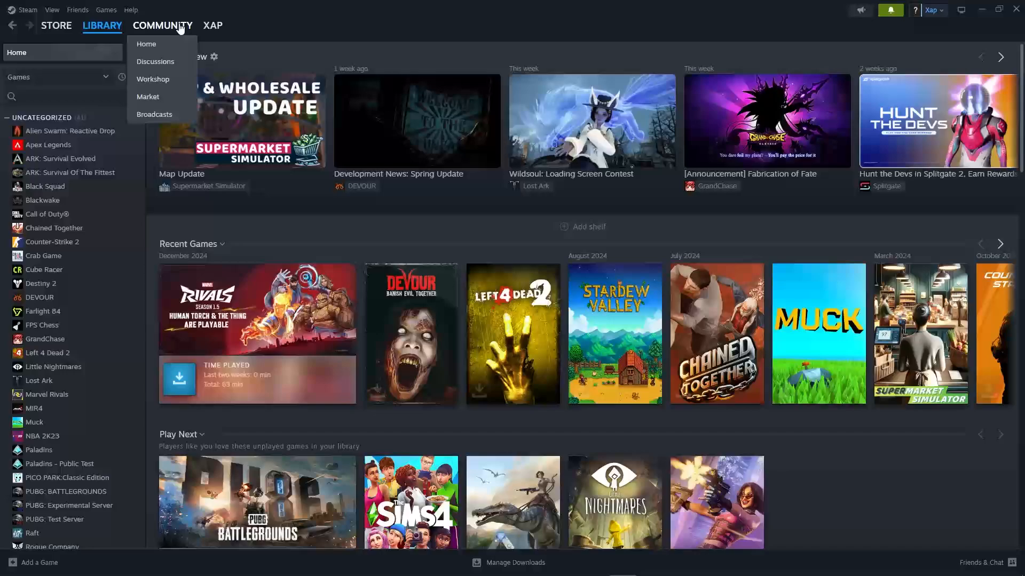
mouse_move(167, 31)
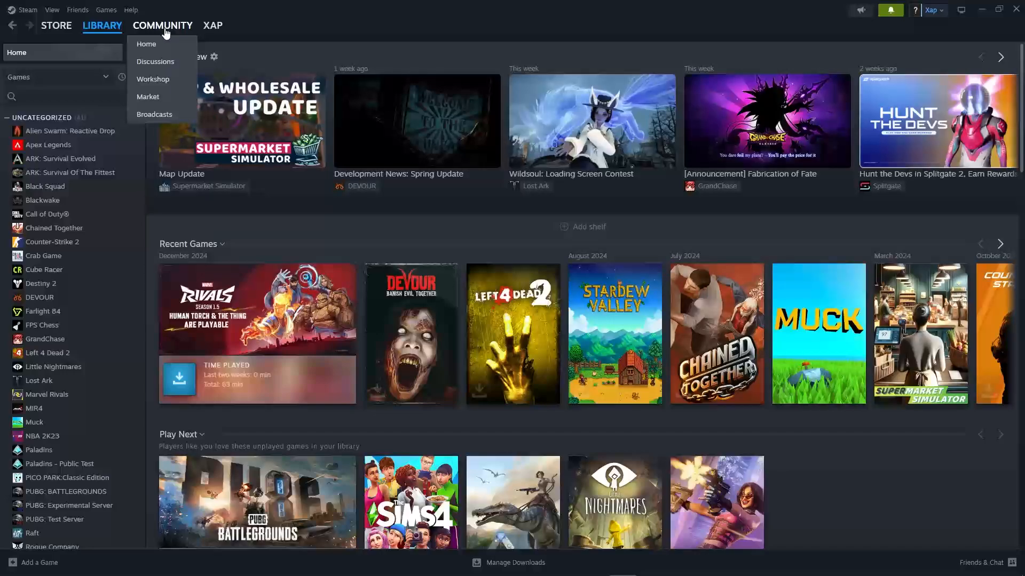
mouse_move(177, 83)
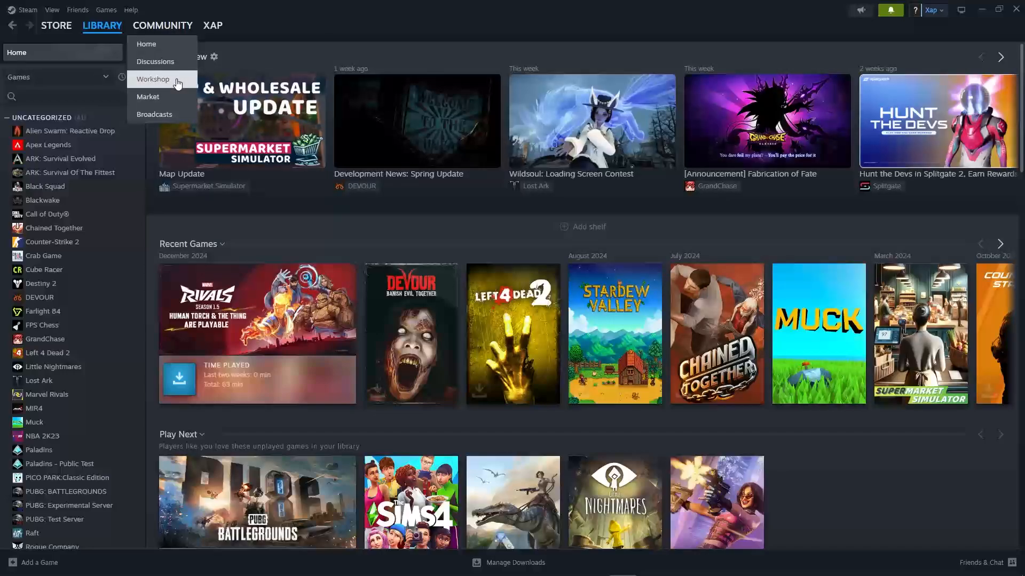
Go to the Steam Workshop hub and scroll down to Your Workshop Files
click(153, 79)
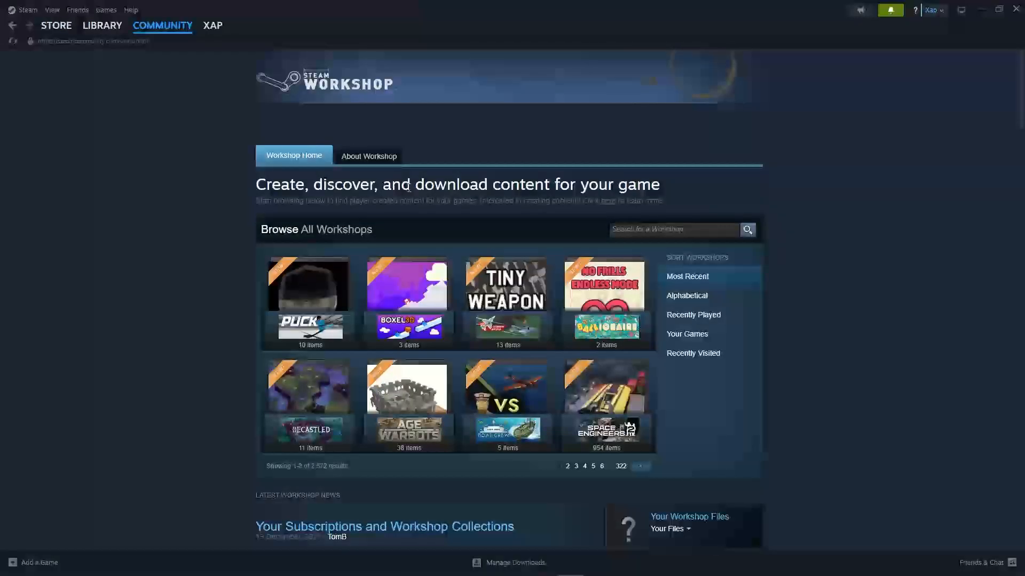
scroll(down, 3)
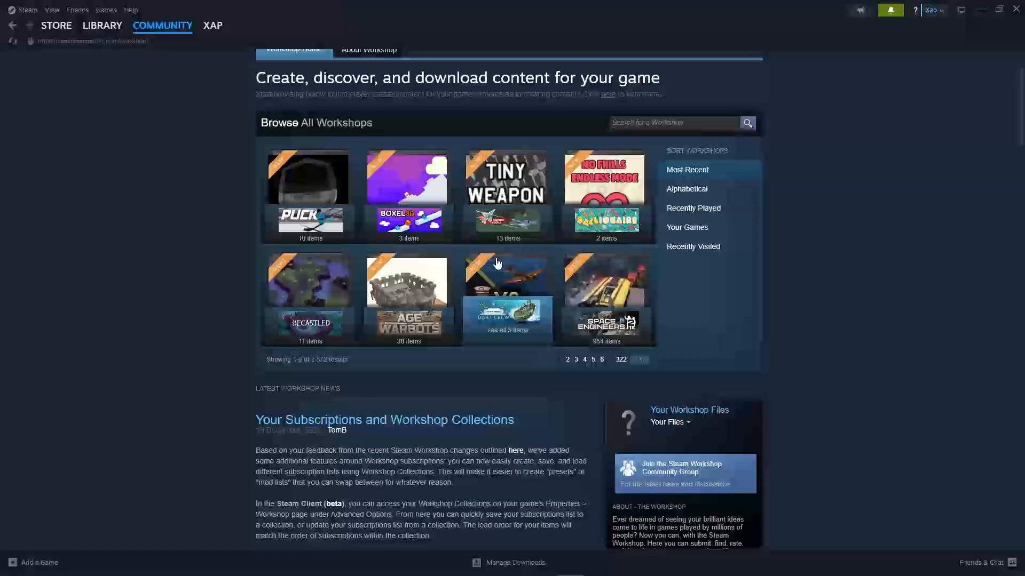
scroll(down, 3)
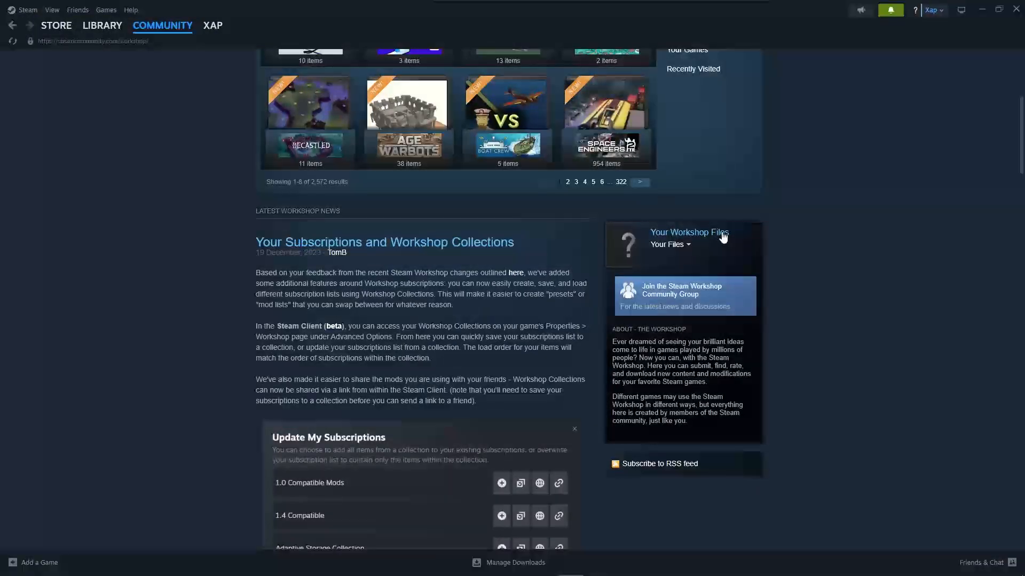
Open Your Workshop Files, which reports no matching files found
click(689, 233)
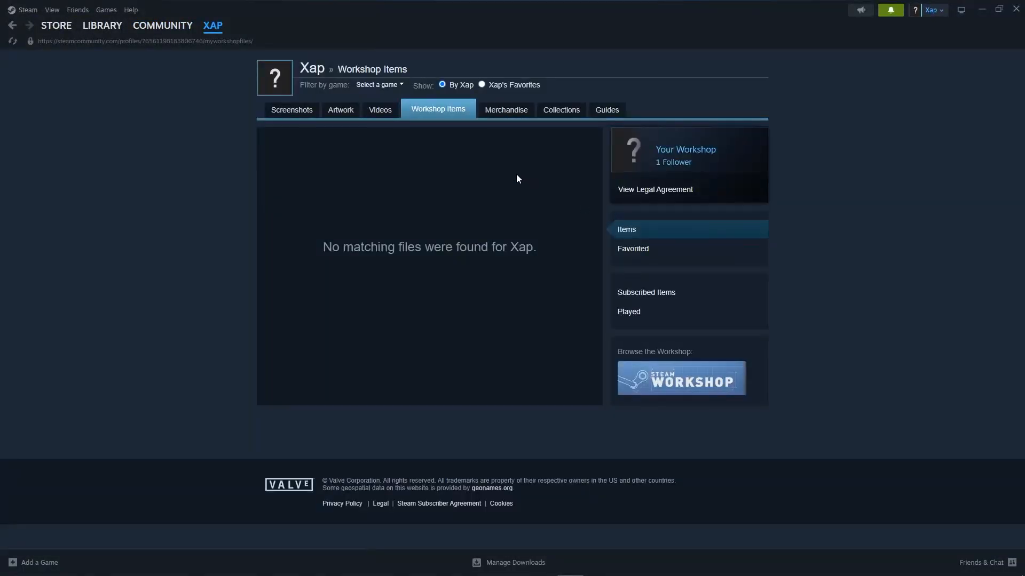
mouse_move(444, 190)
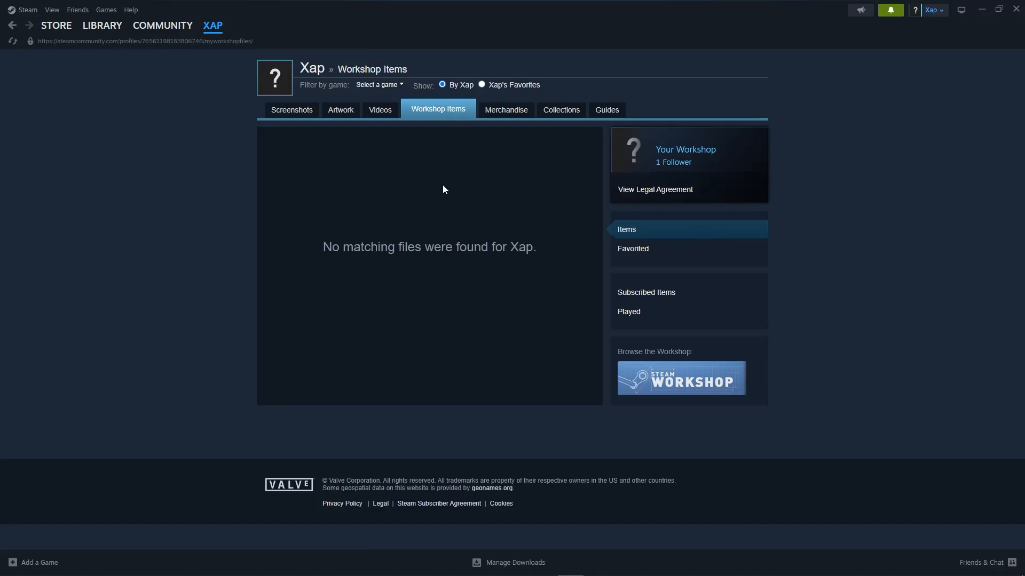
mouse_move(570, 283)
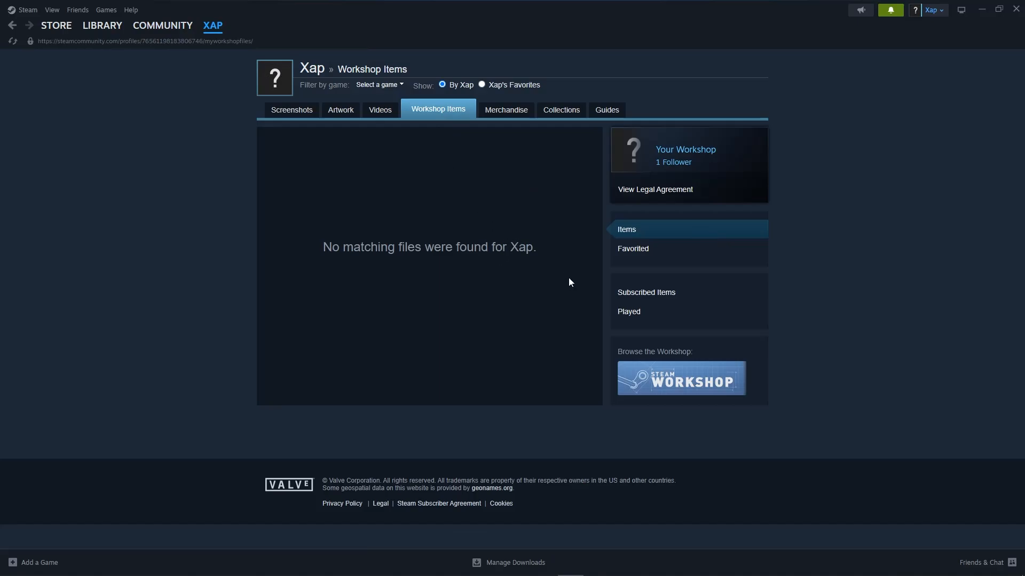
mouse_move(644, 301)
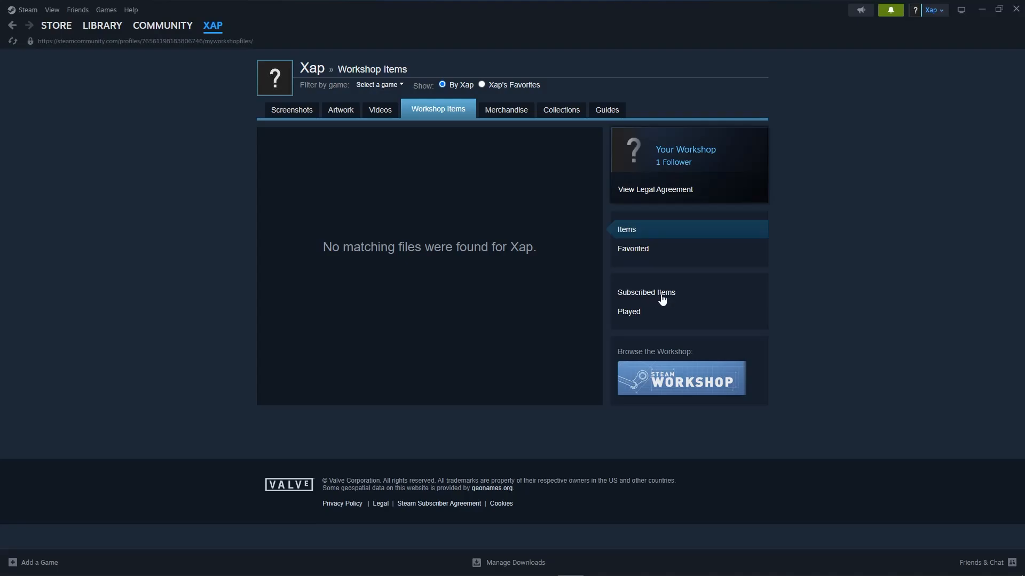
View the four Subscribed Items, then go to the Store front page via COMMUNITY and STORE
click(646, 293)
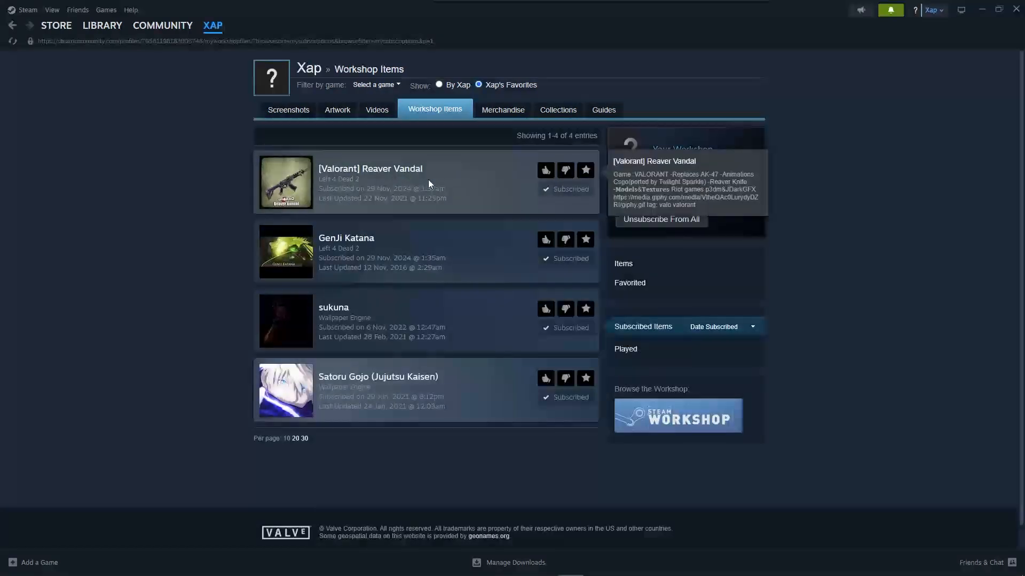
mouse_move(488, 174)
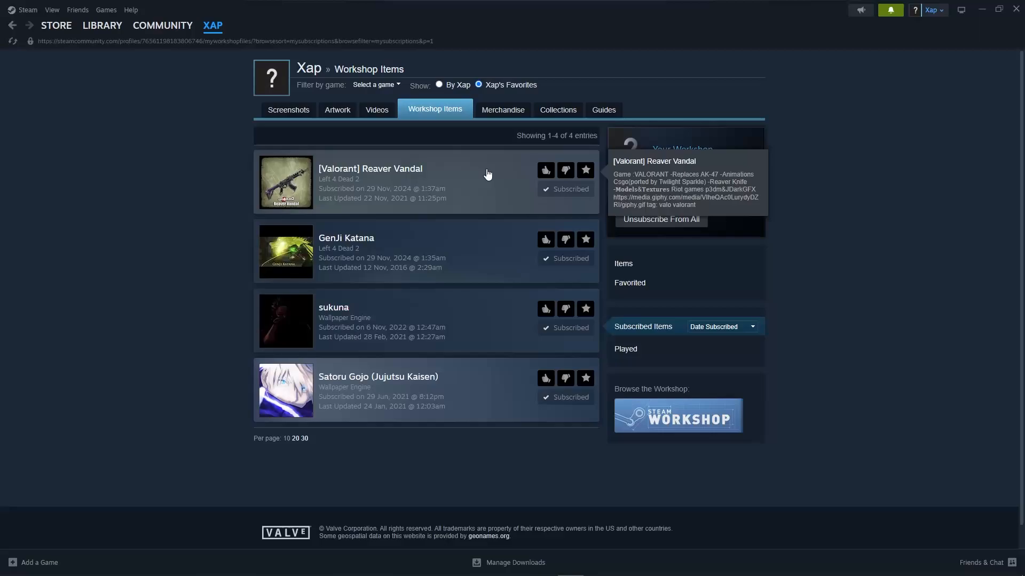
mouse_move(516, 247)
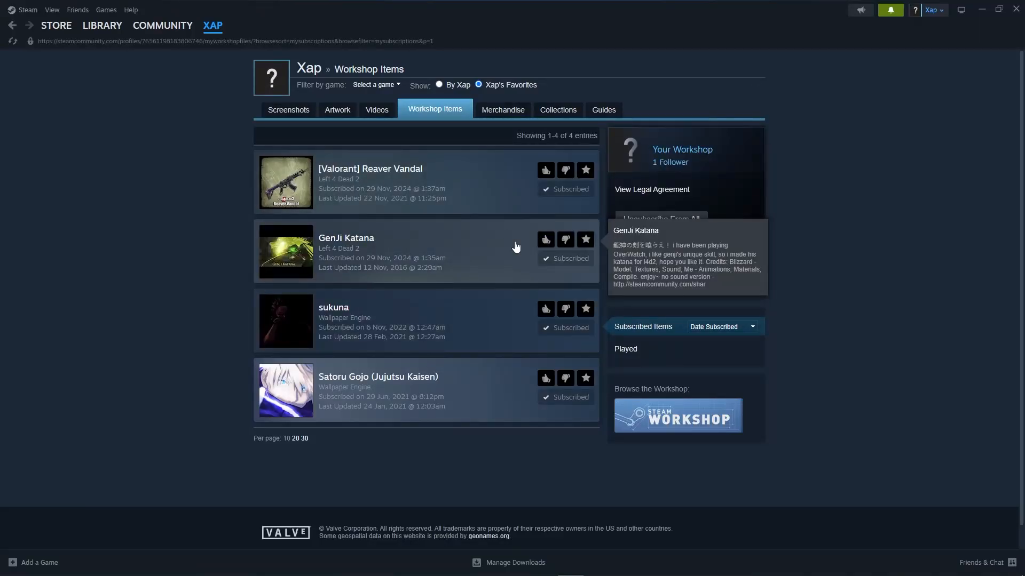
mouse_move(512, 229)
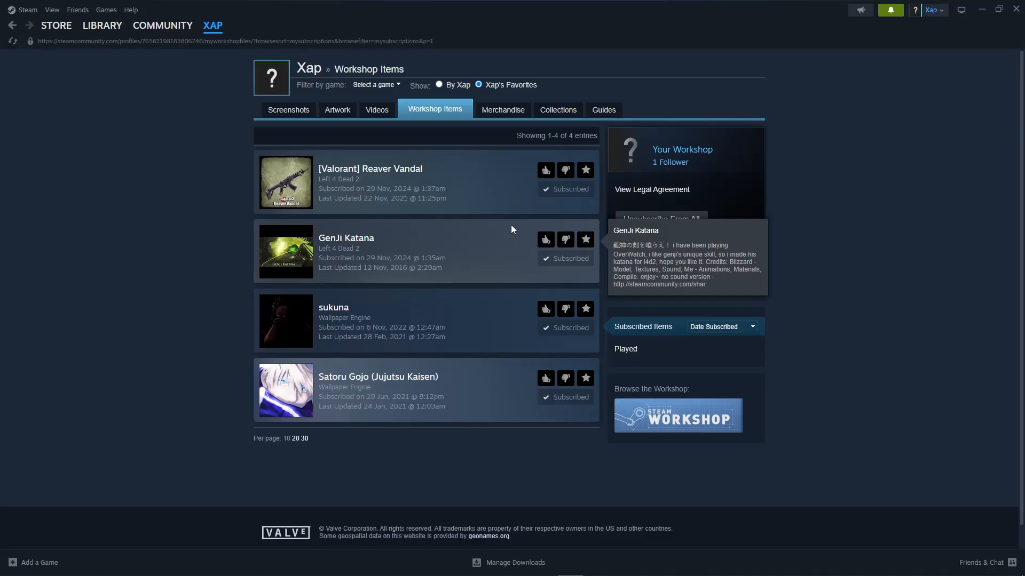
click(162, 25)
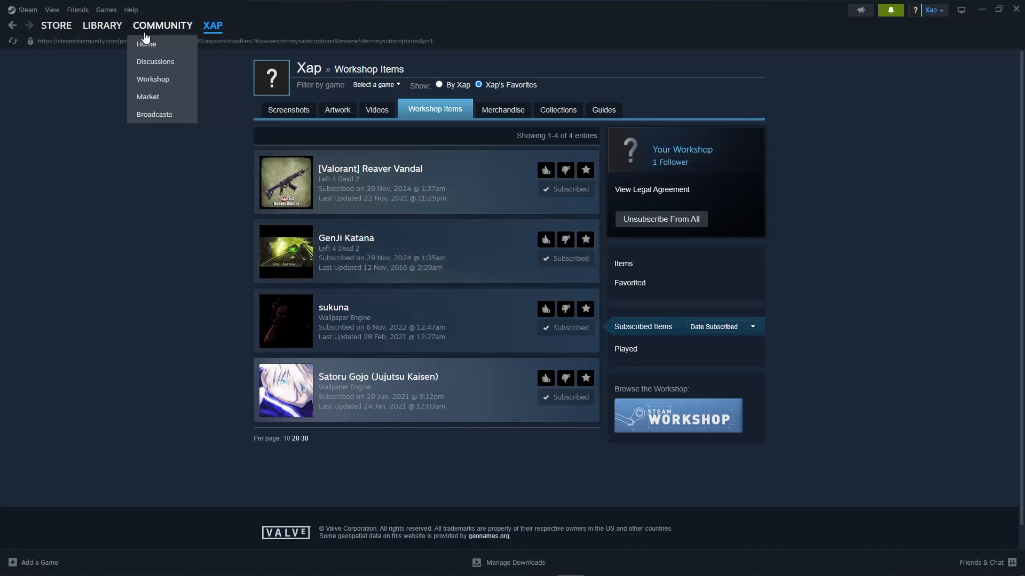
click(55, 26)
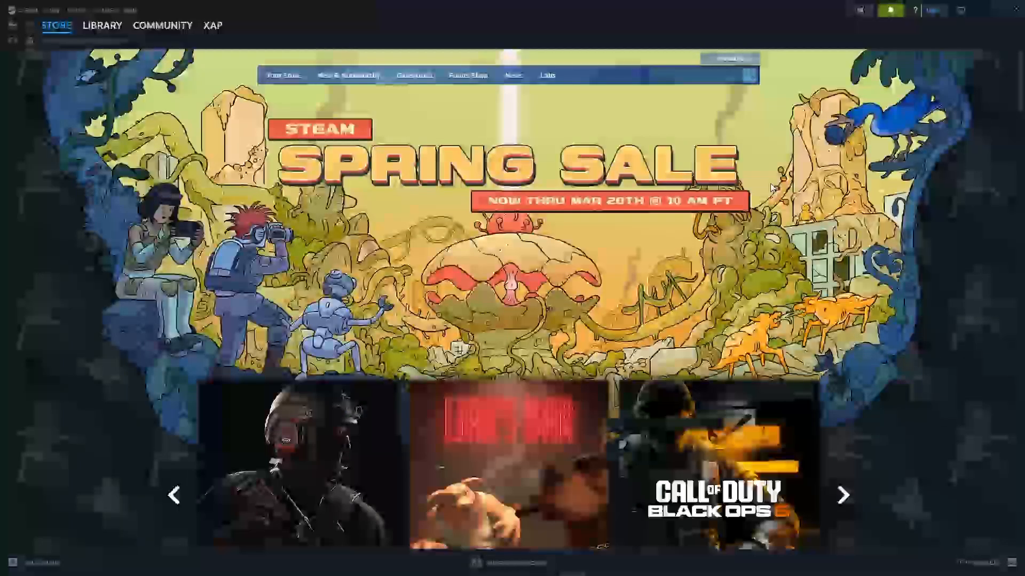